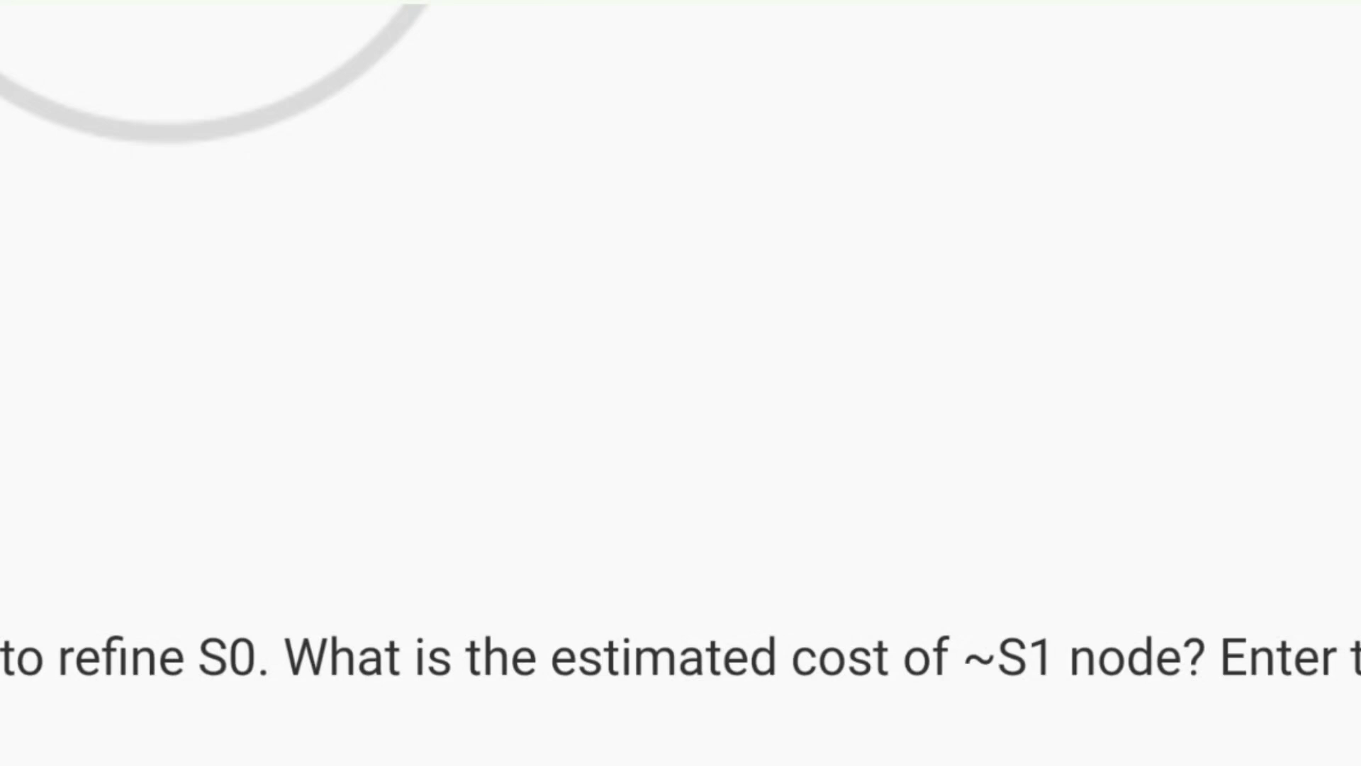
pyautogui.write('188')
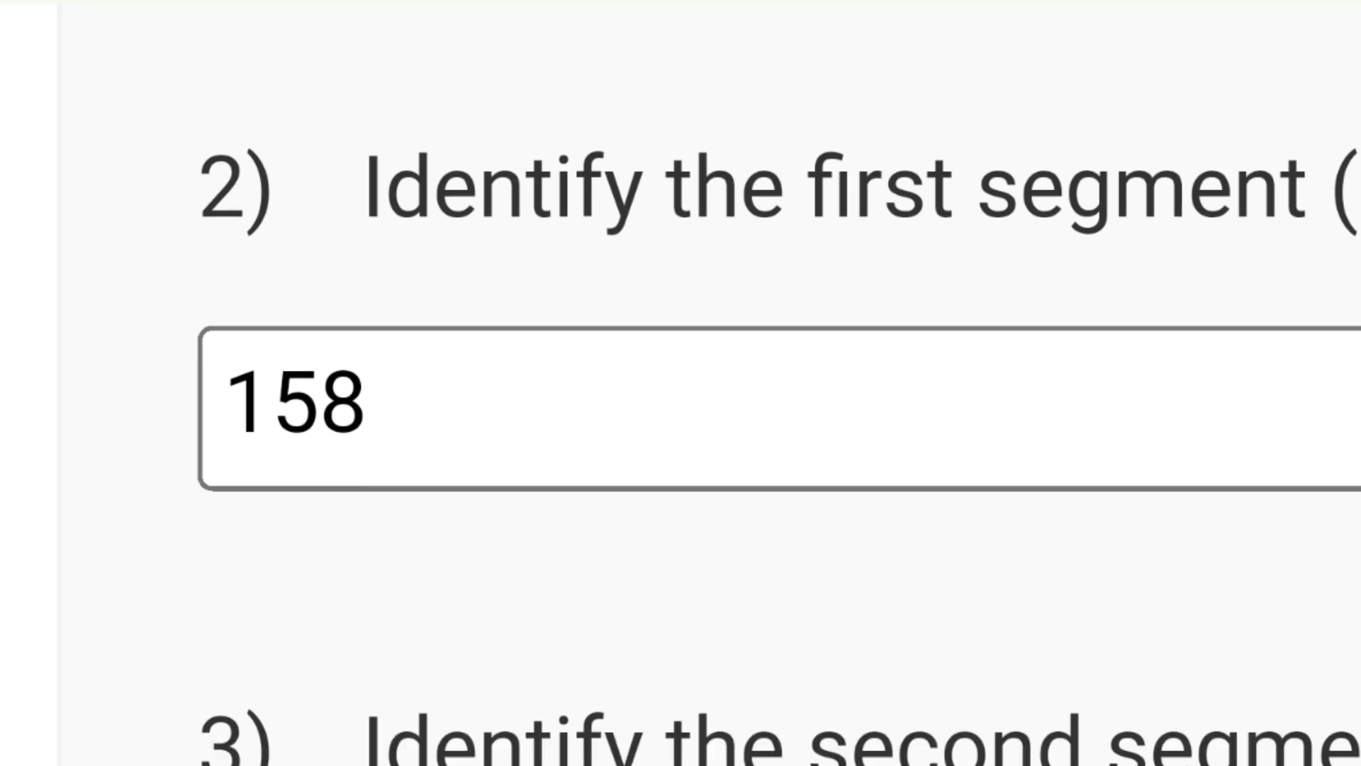
pyautogui.scroll(-3)
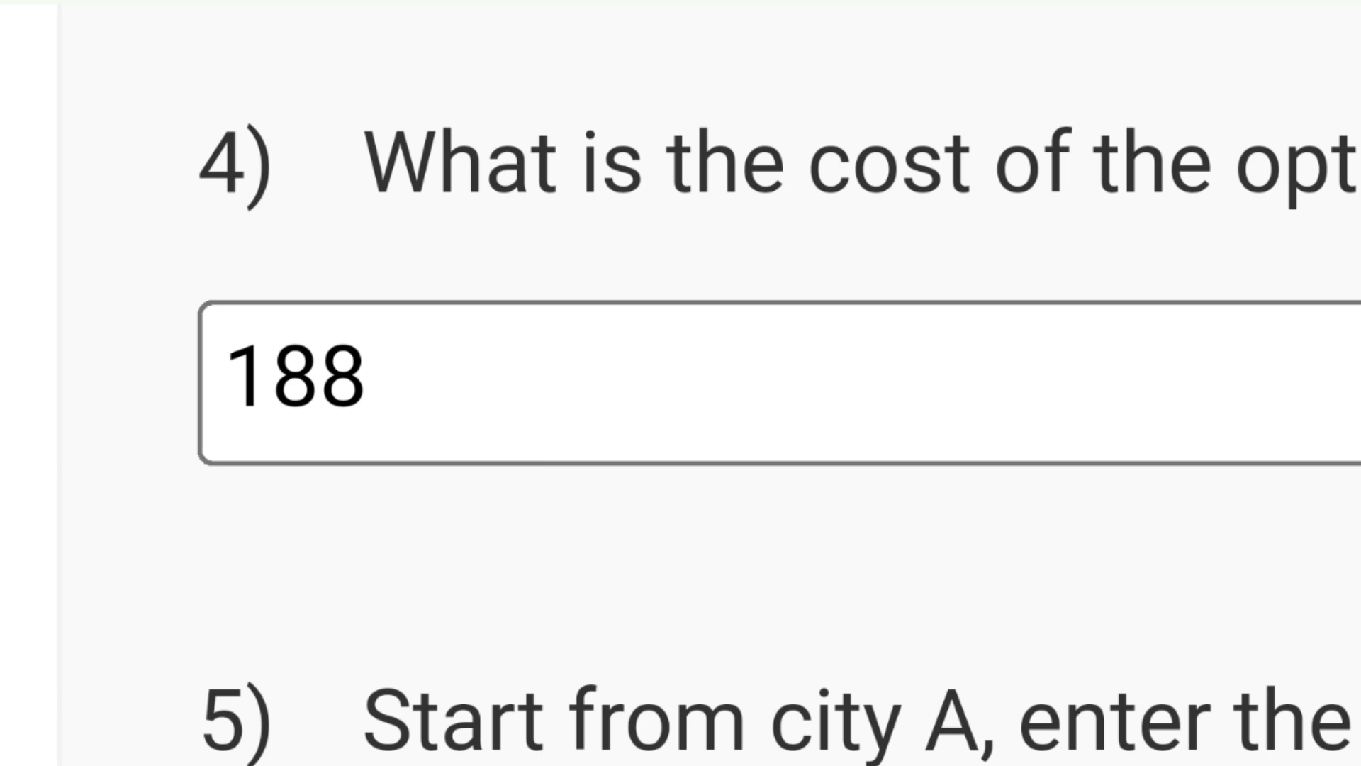
pyautogui.scroll(-3)
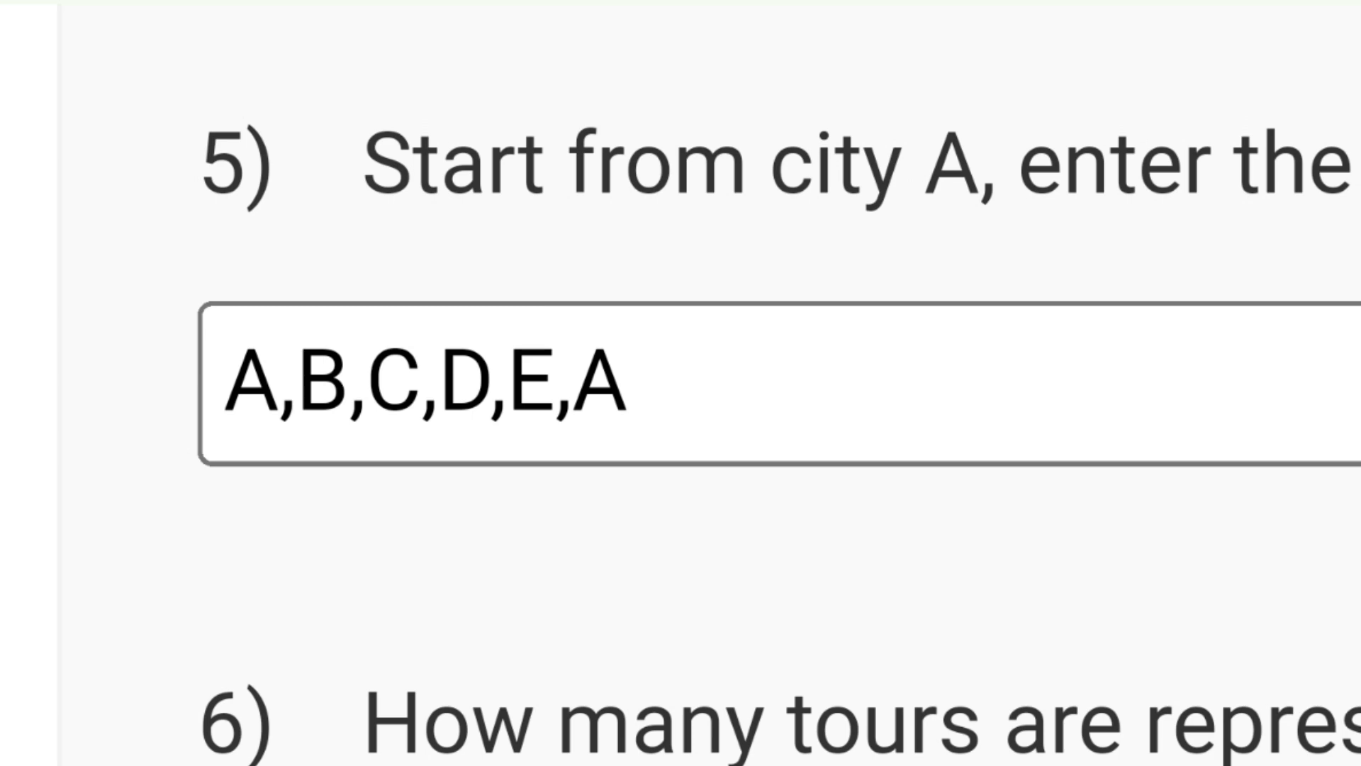
pyautogui.scroll(-3)
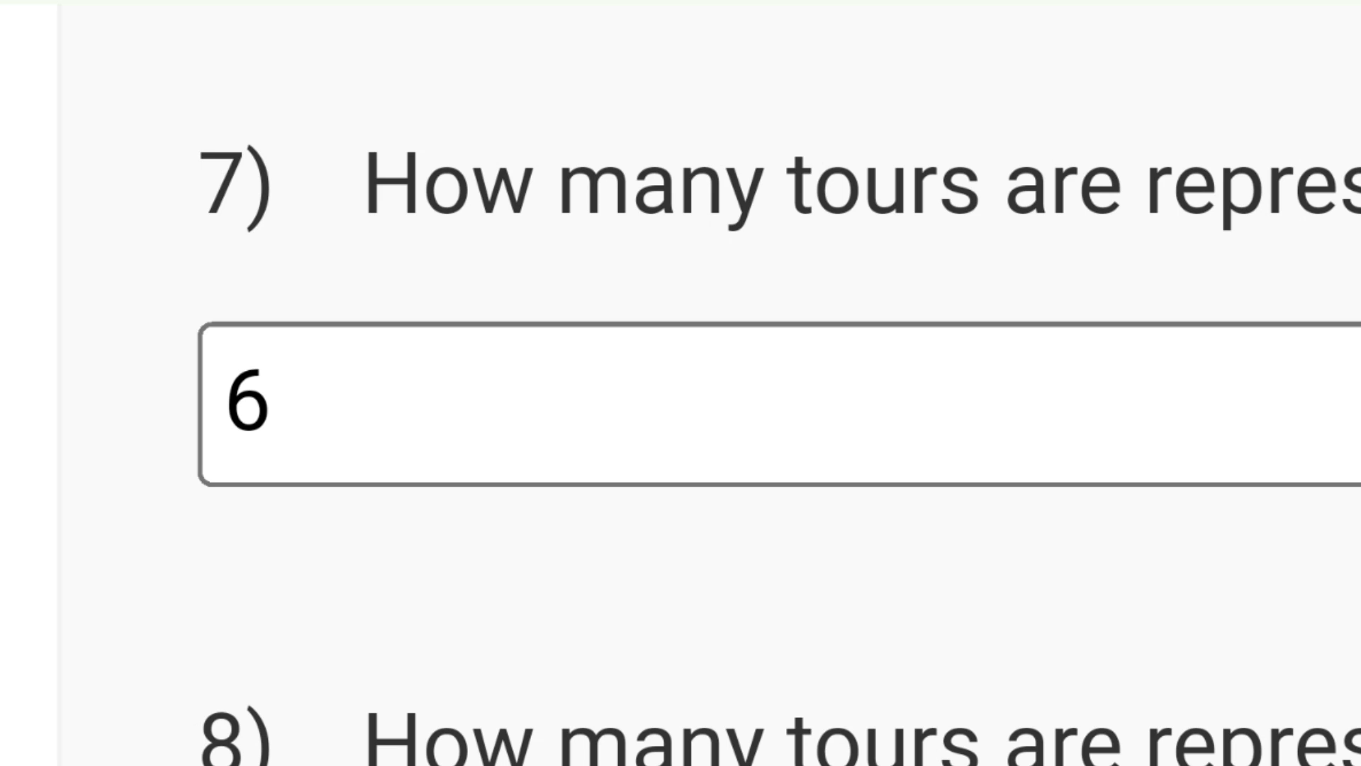
pyautogui.scroll(-3)
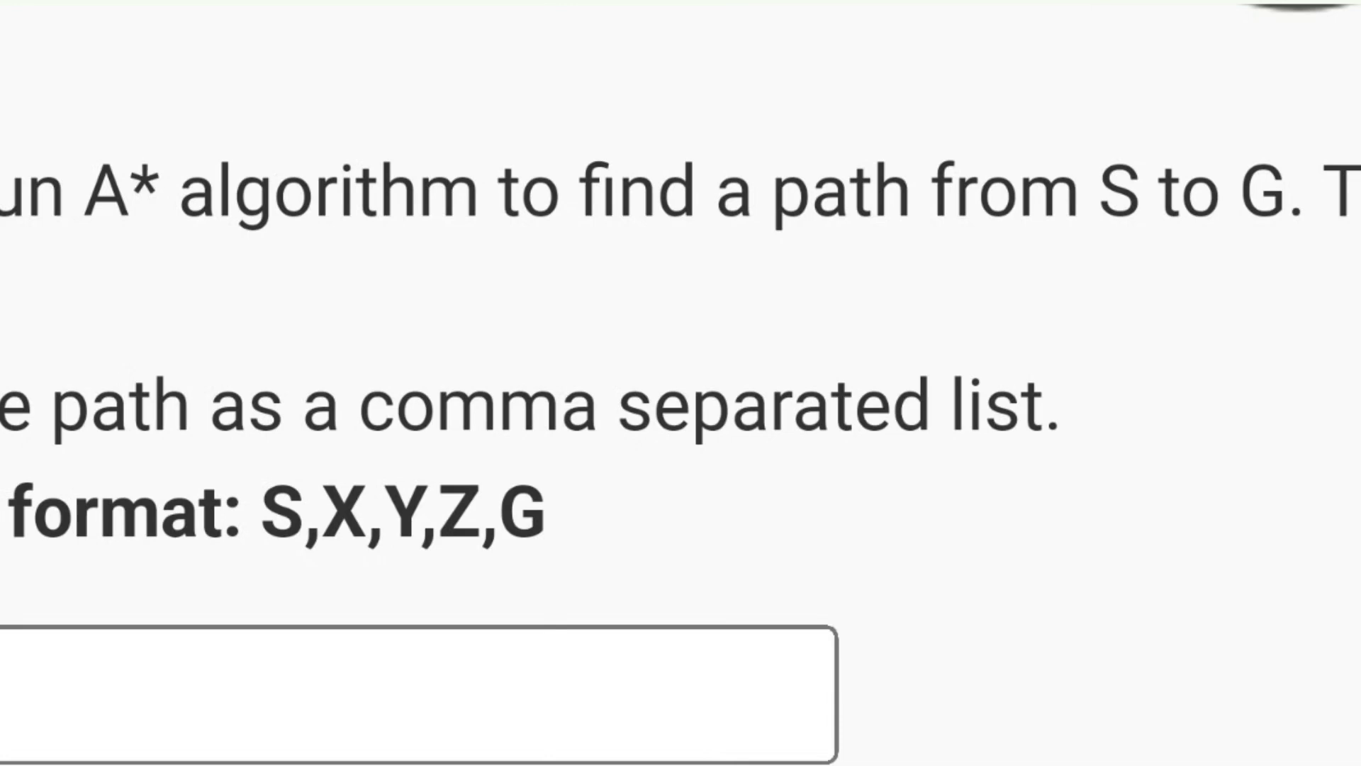
pyautogui.write('S,E,G')
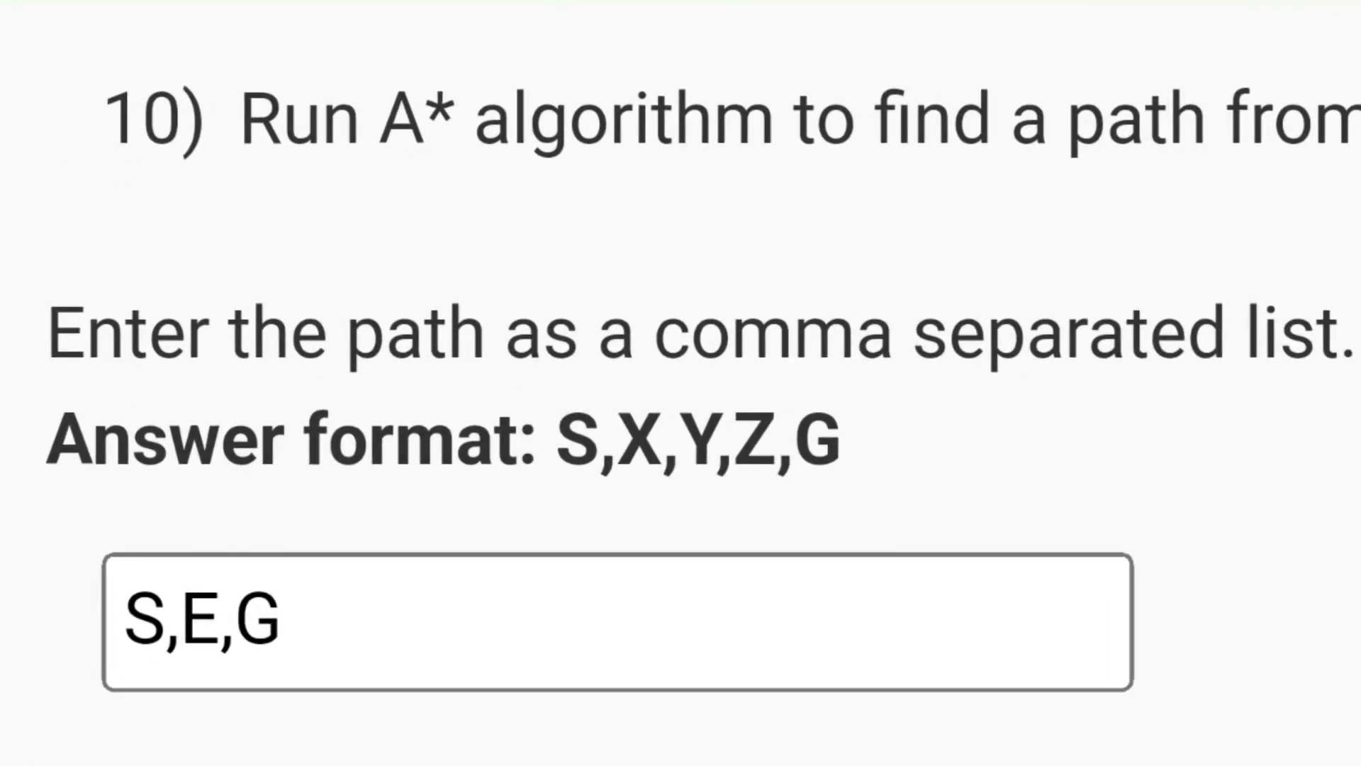
pyautogui.scroll(-3)
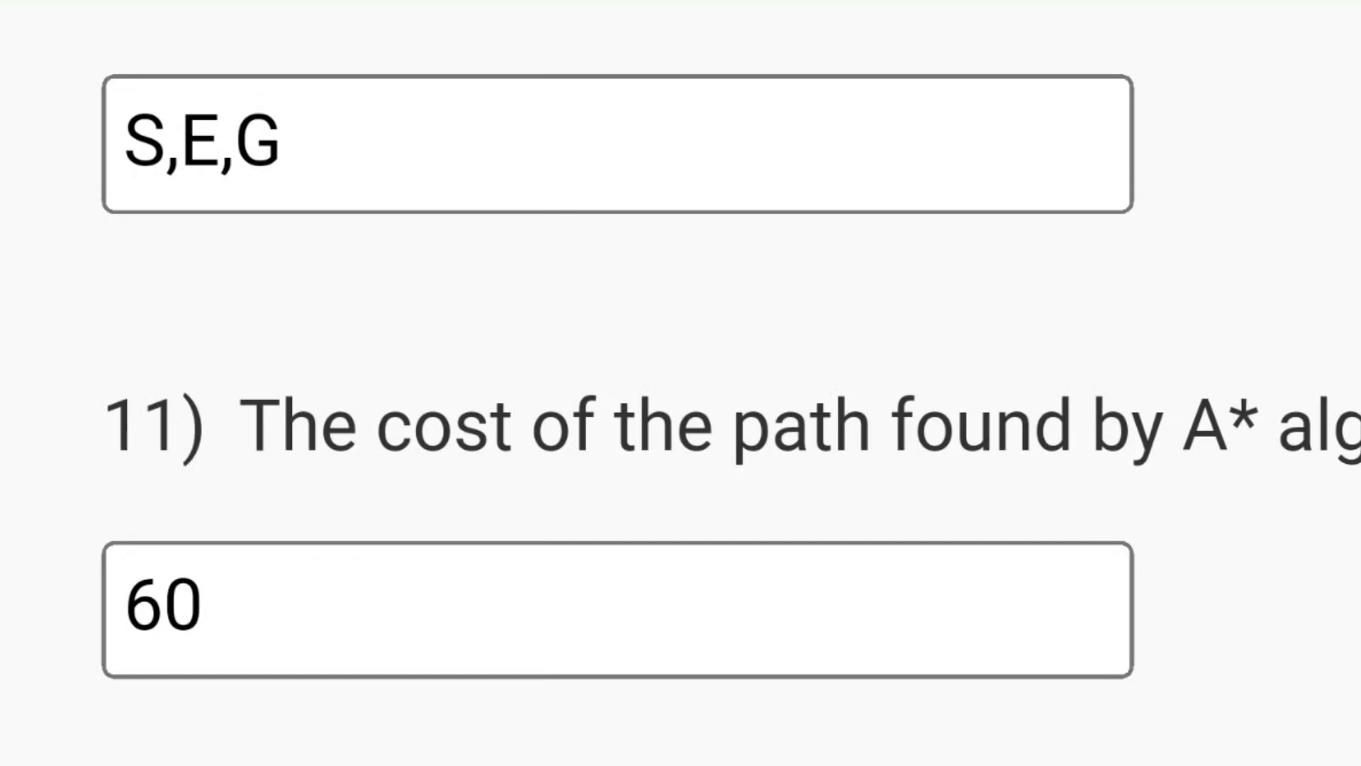
pyautogui.scroll(-3)
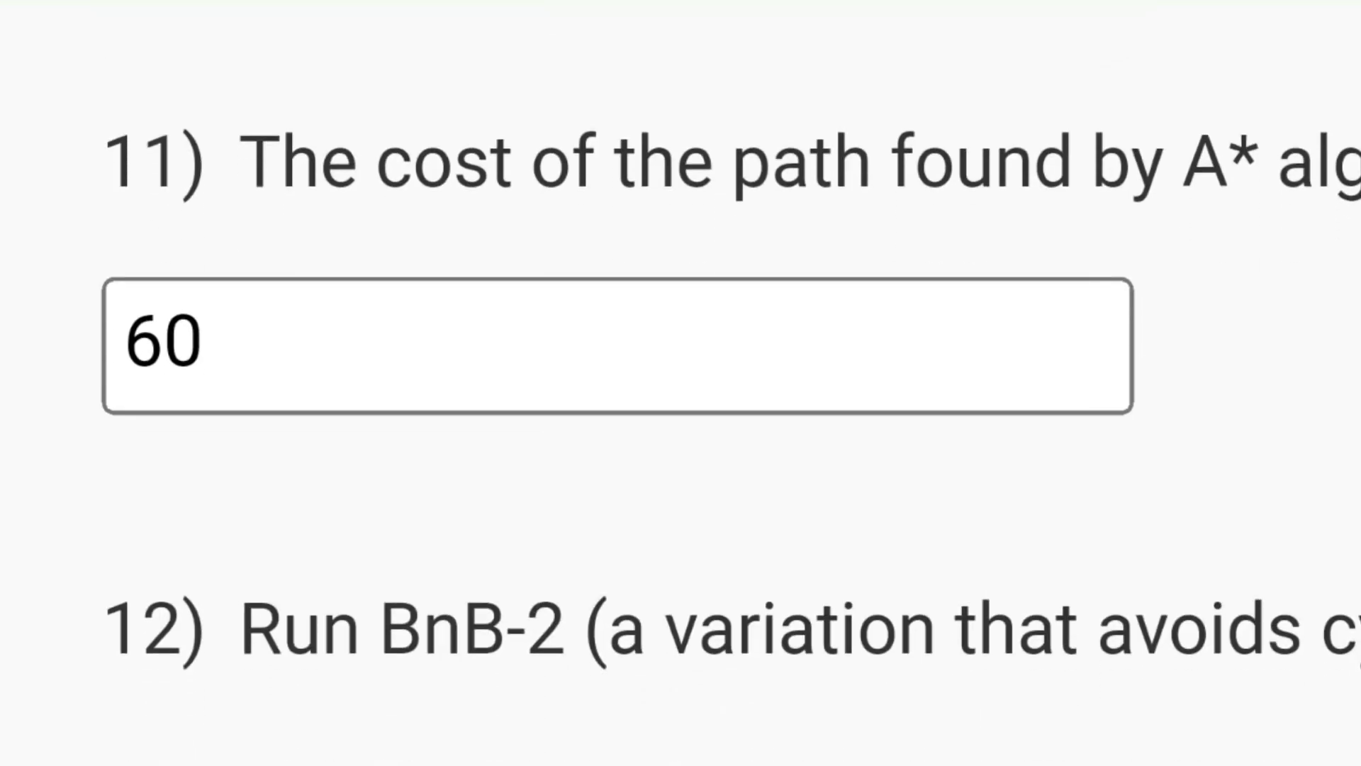
pyautogui.scroll(-3)
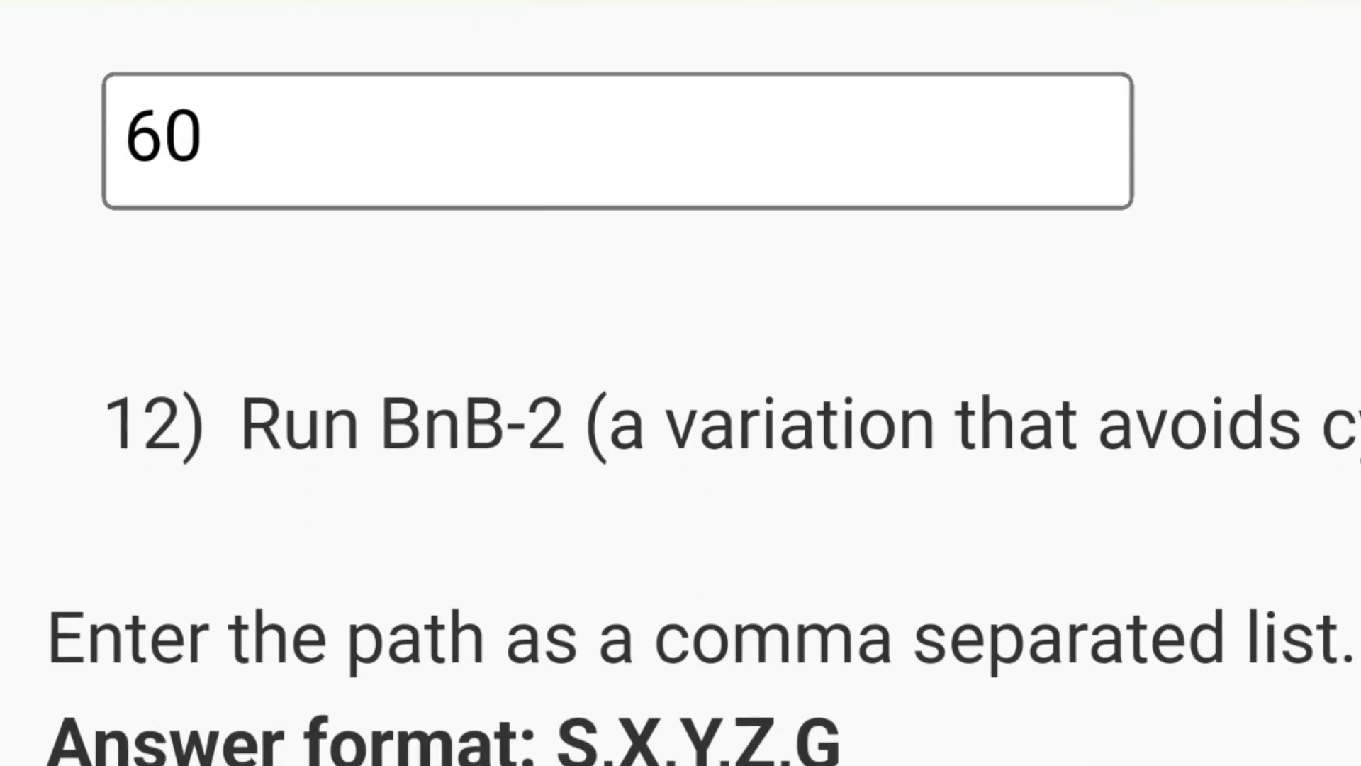
pyautogui.scroll(-3)
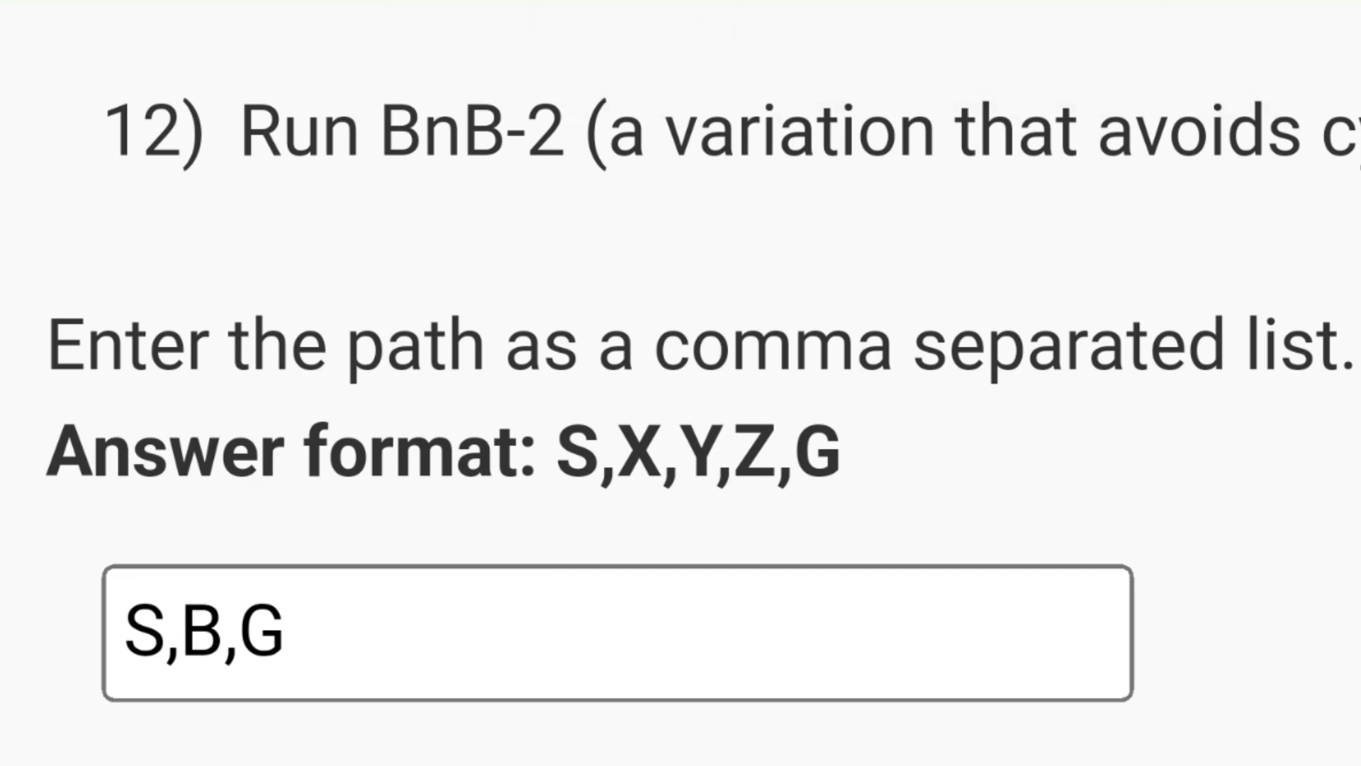
pyautogui.scroll(-3)
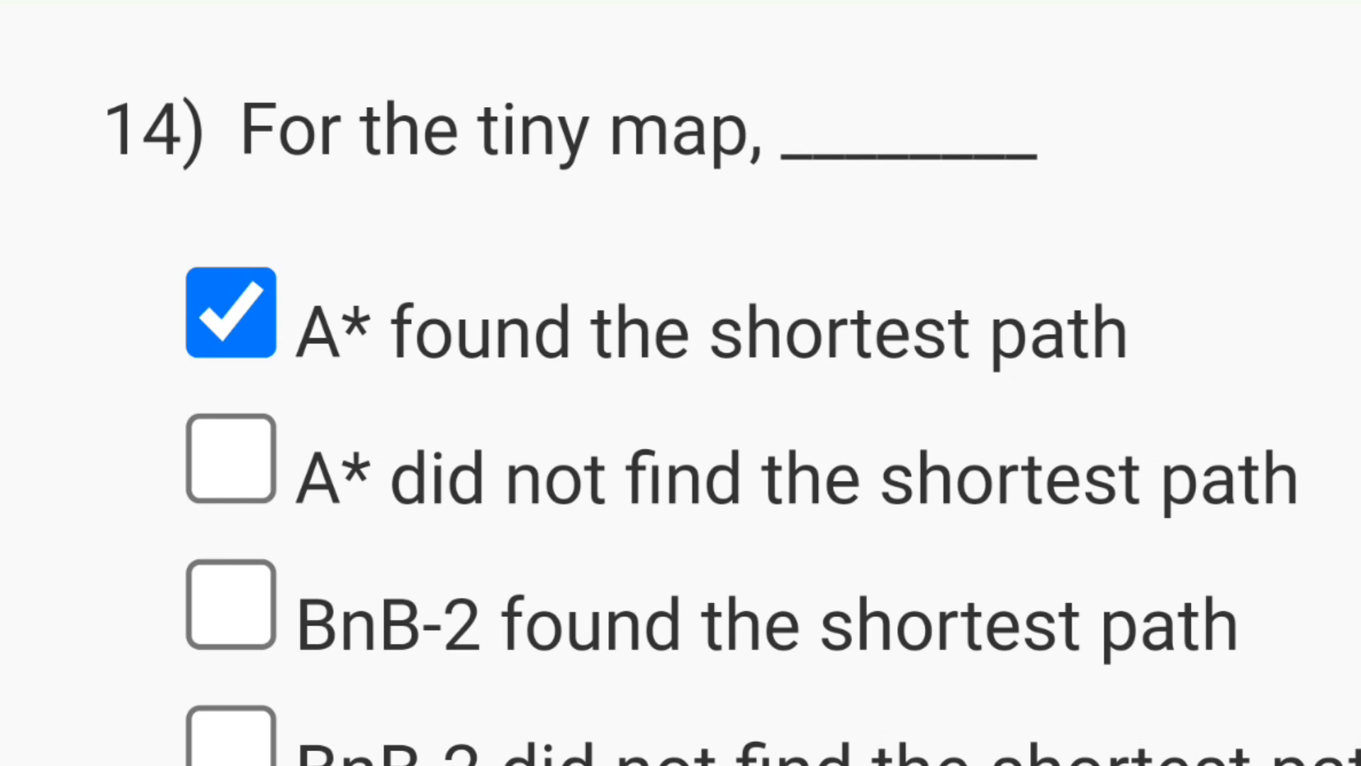
pyautogui.scroll(-3)
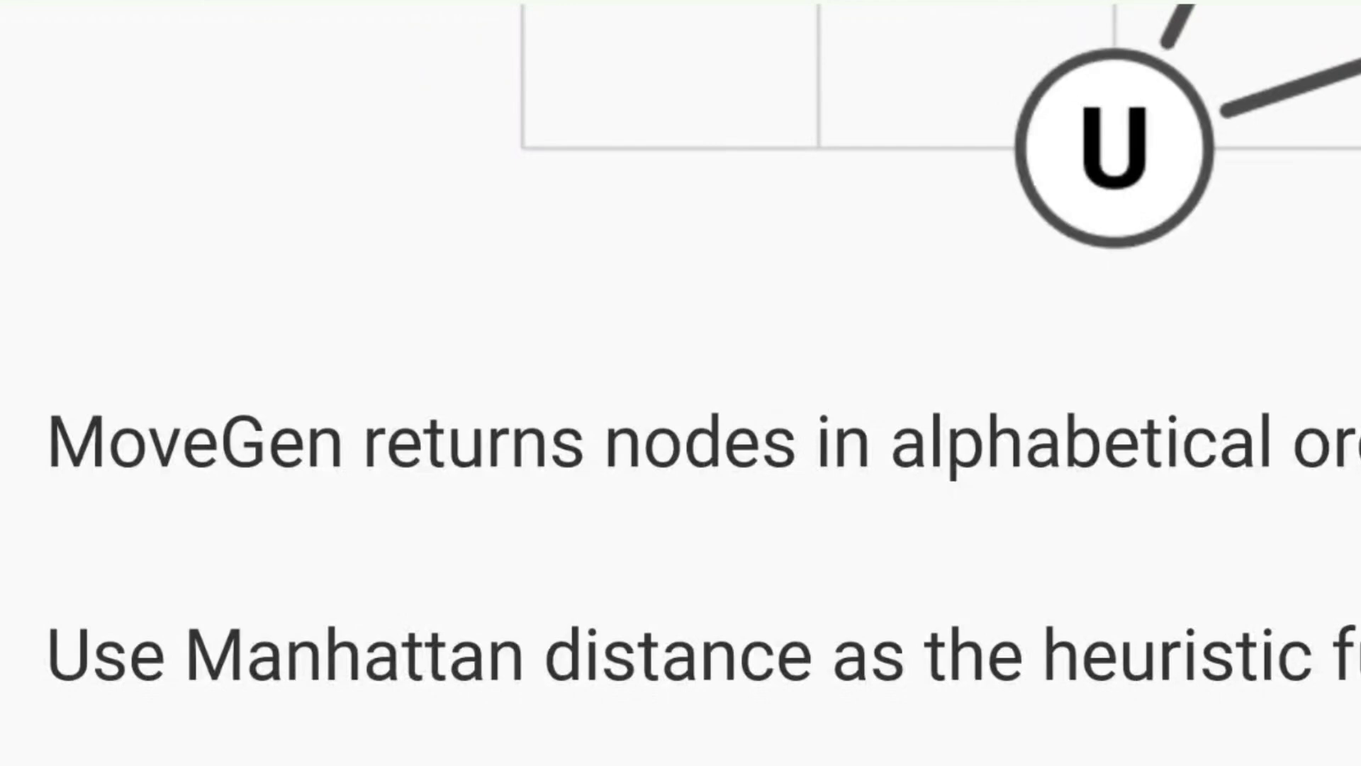
pyautogui.scroll(-3)
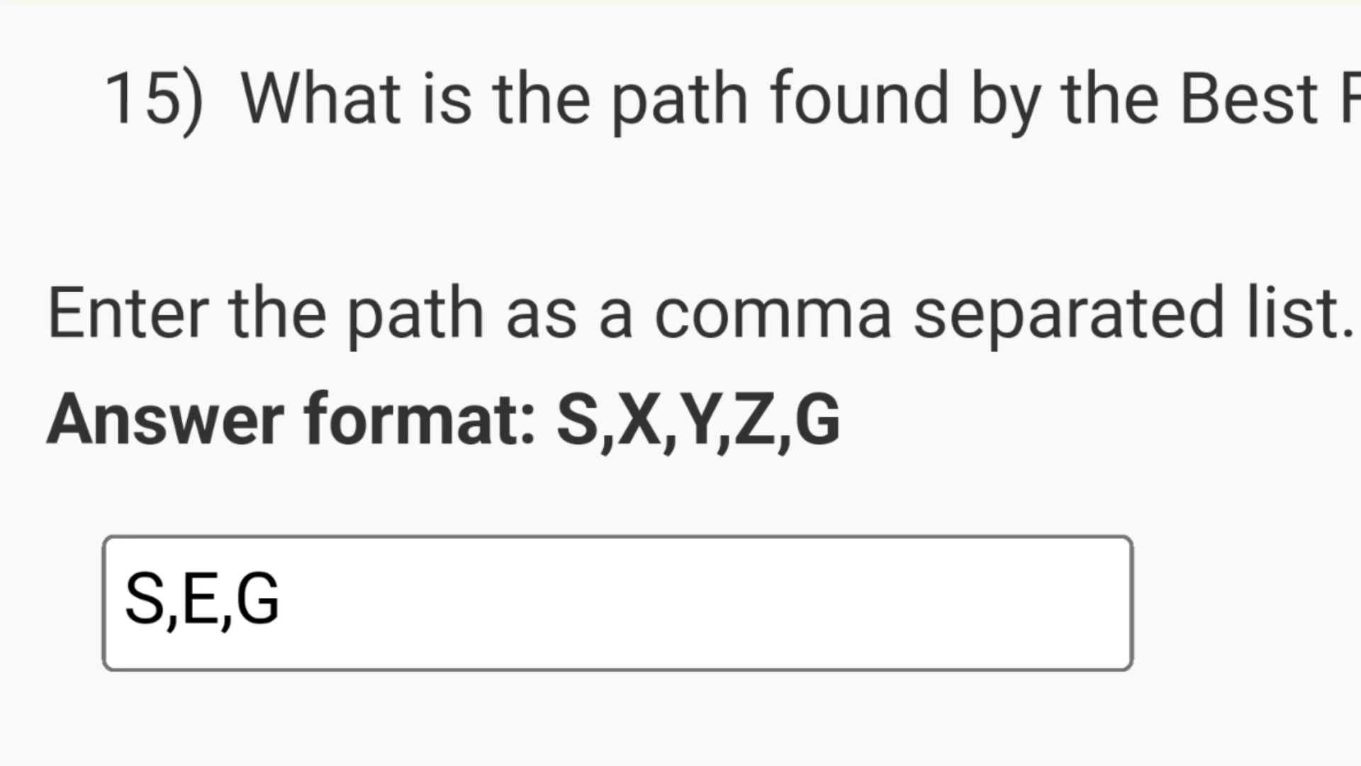
pyautogui.scroll(-3)
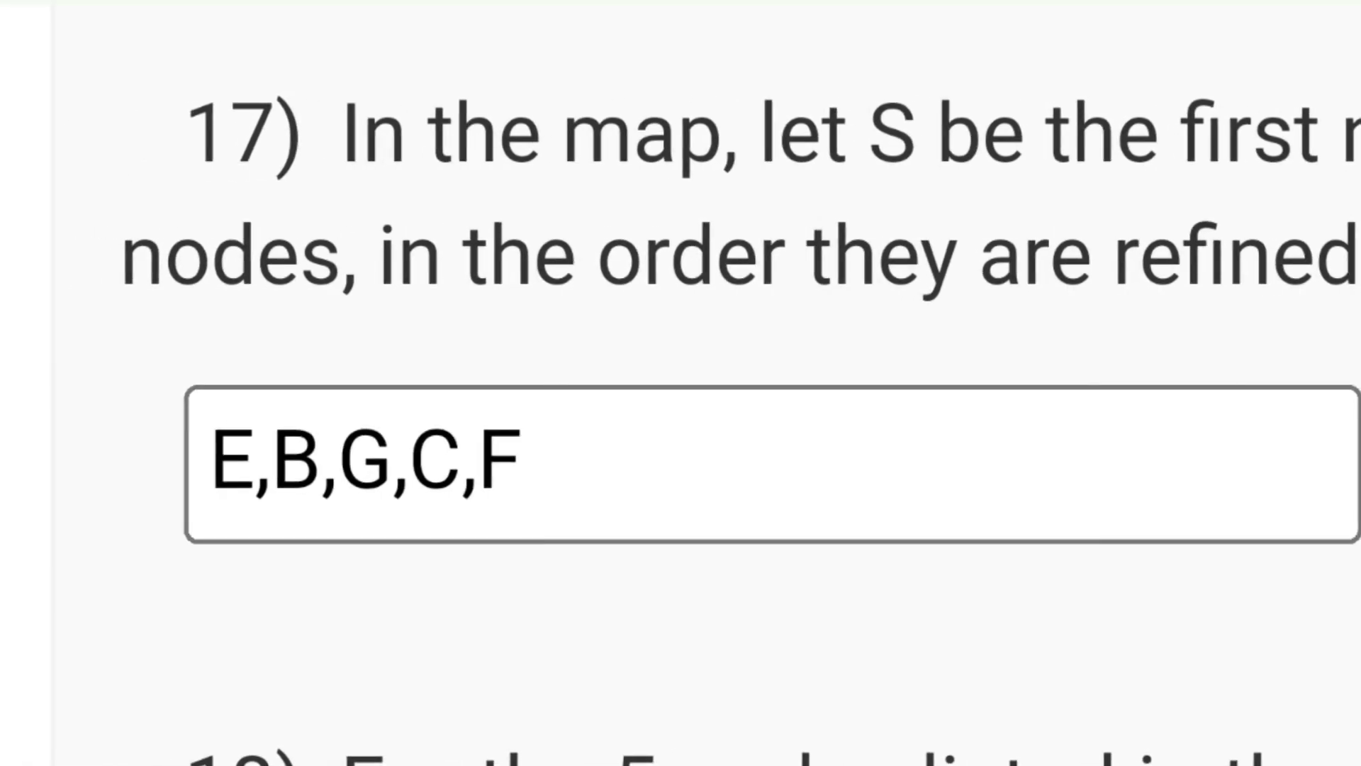
pyautogui.scroll(-3)
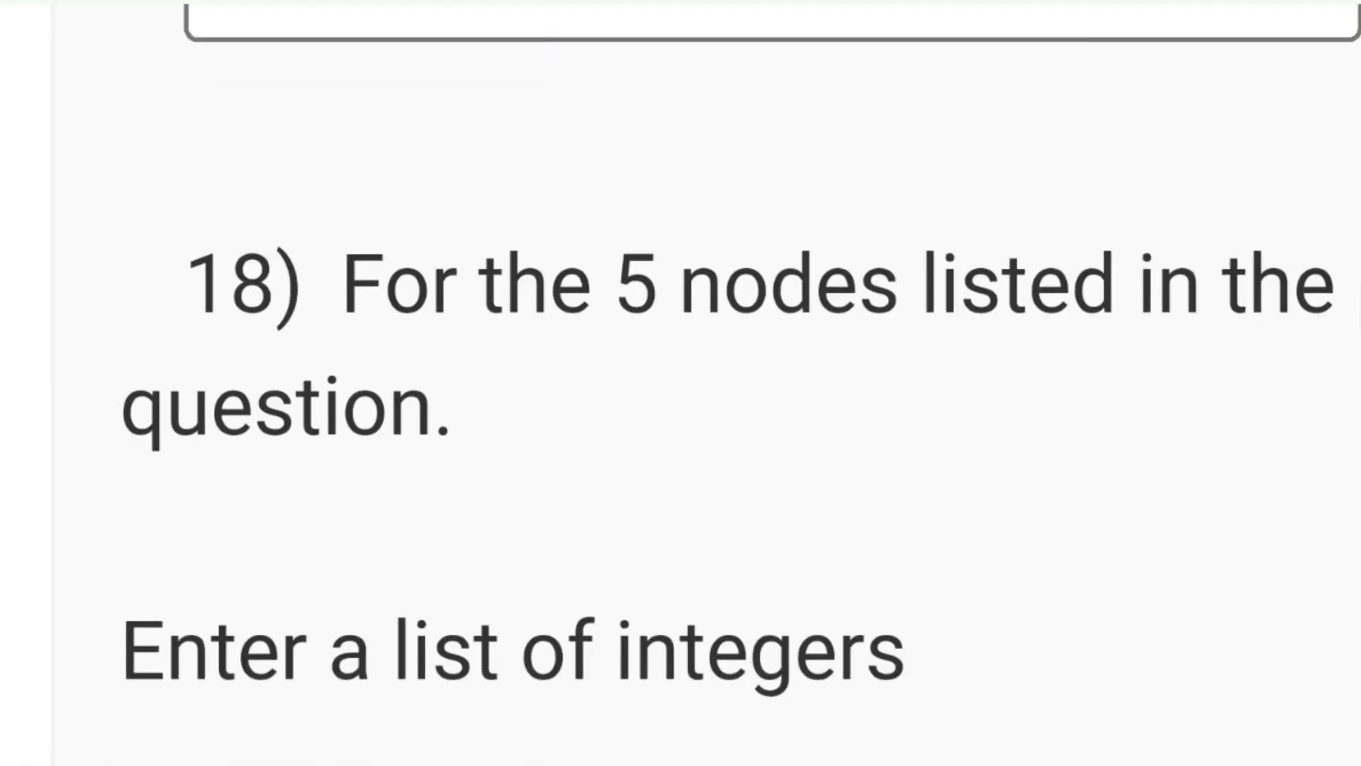
pyautogui.write('60,70,60,100,120')
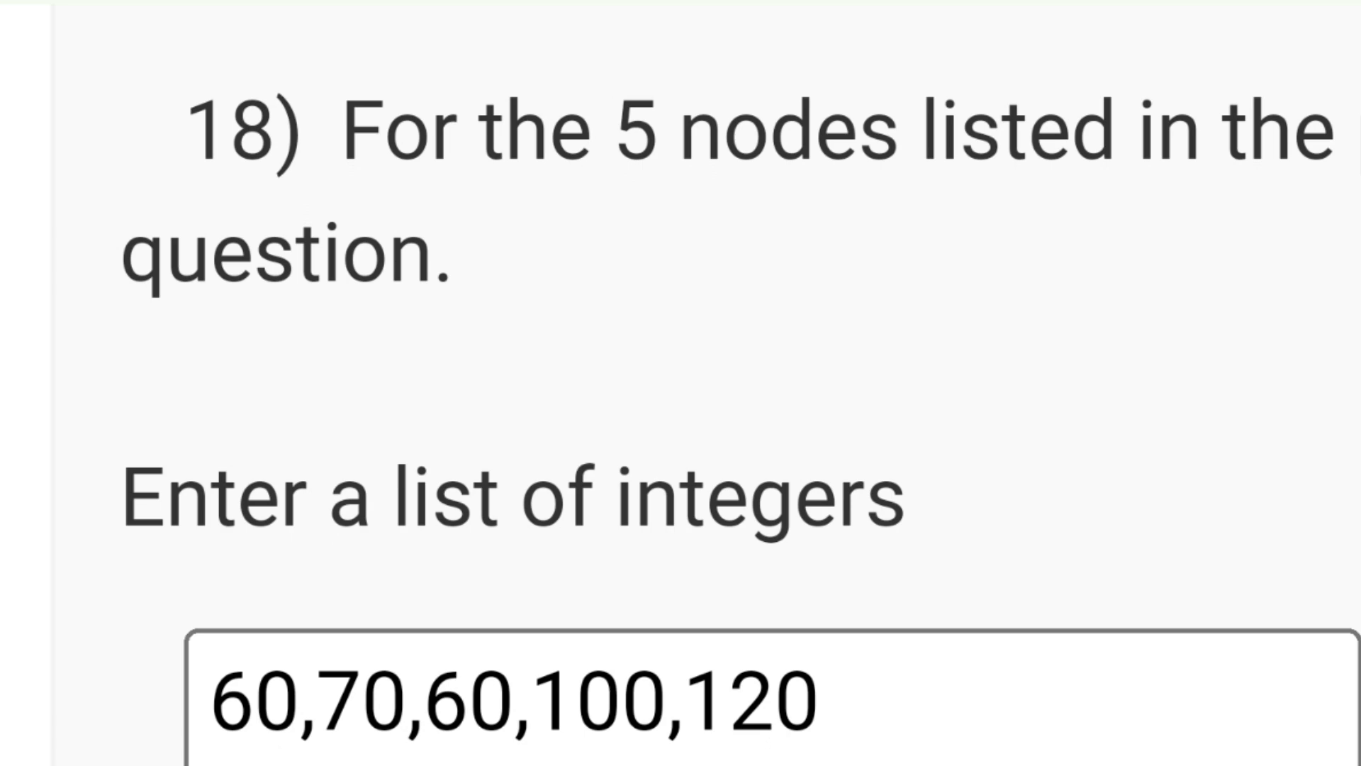
pyautogui.scroll(-3)
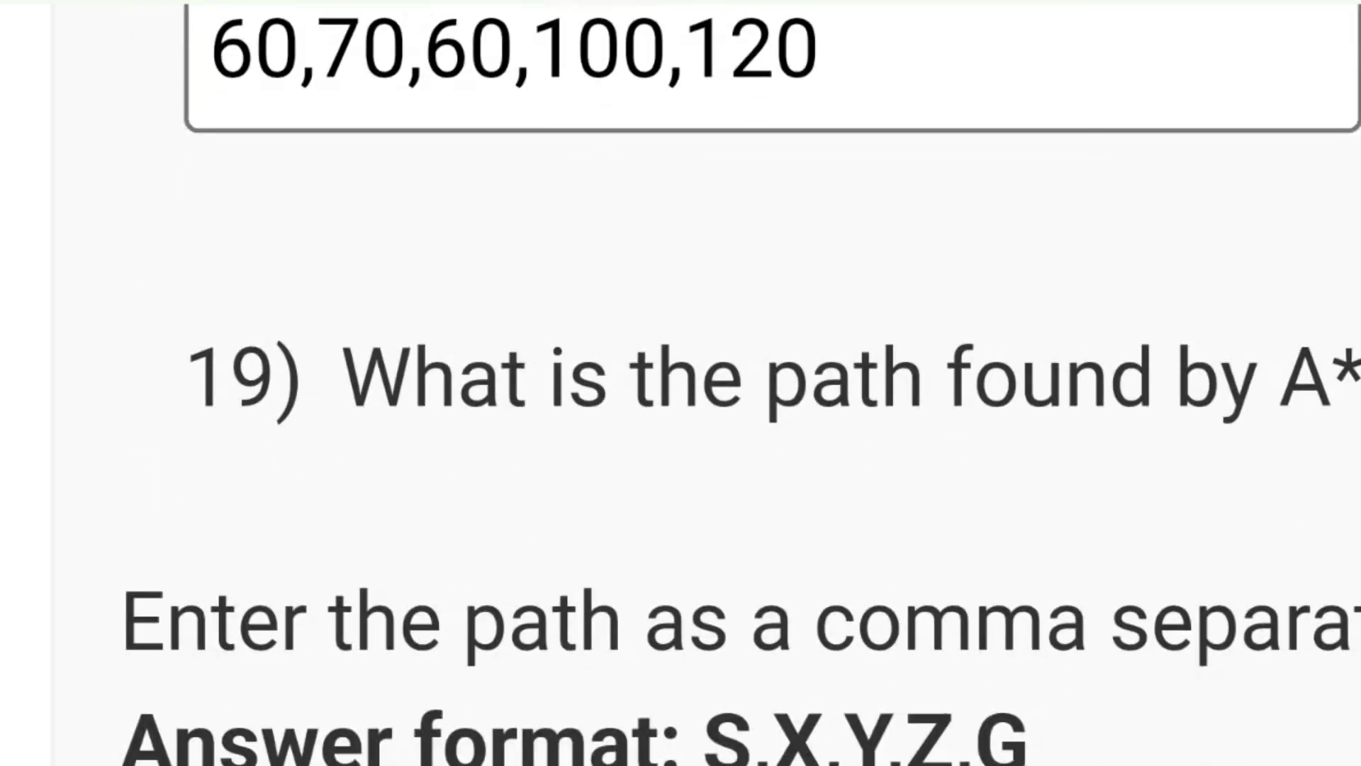
pyautogui.scroll(-3)
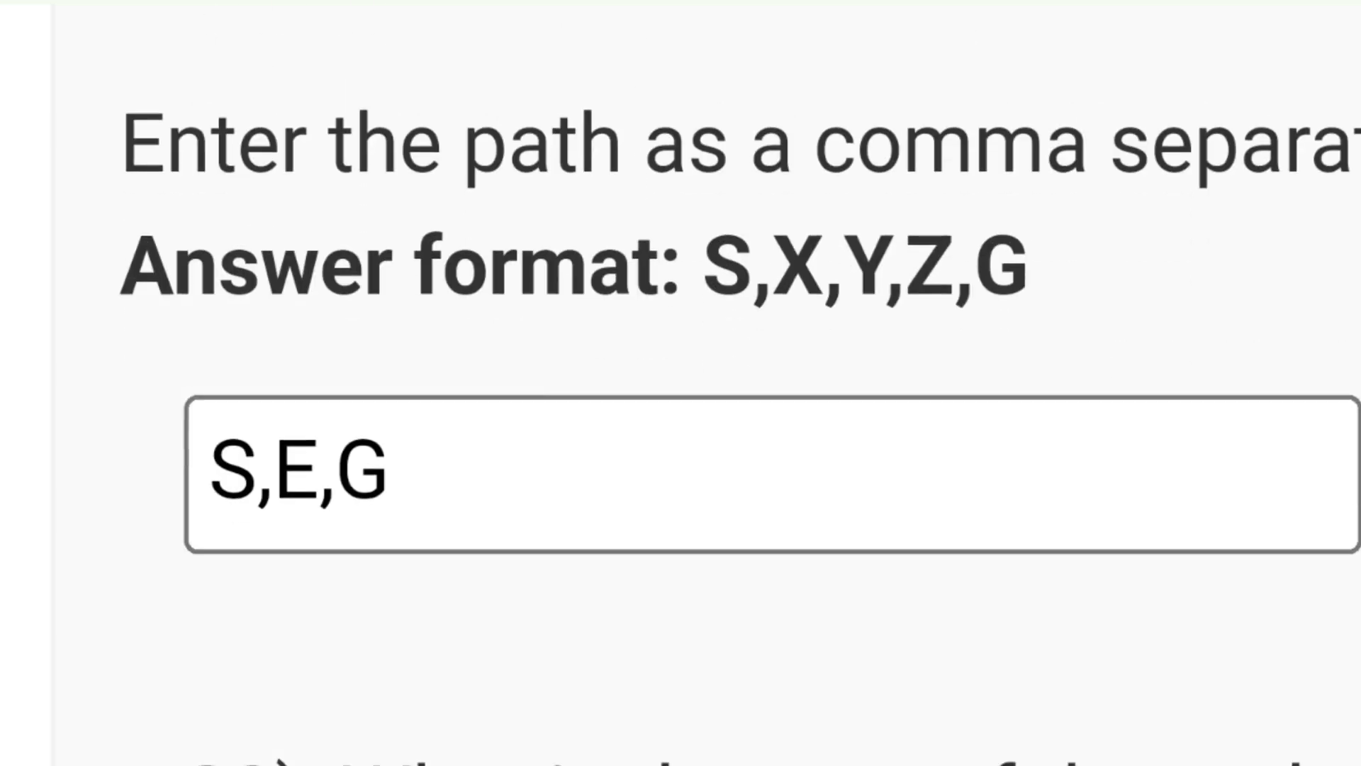
pyautogui.scroll(-3)
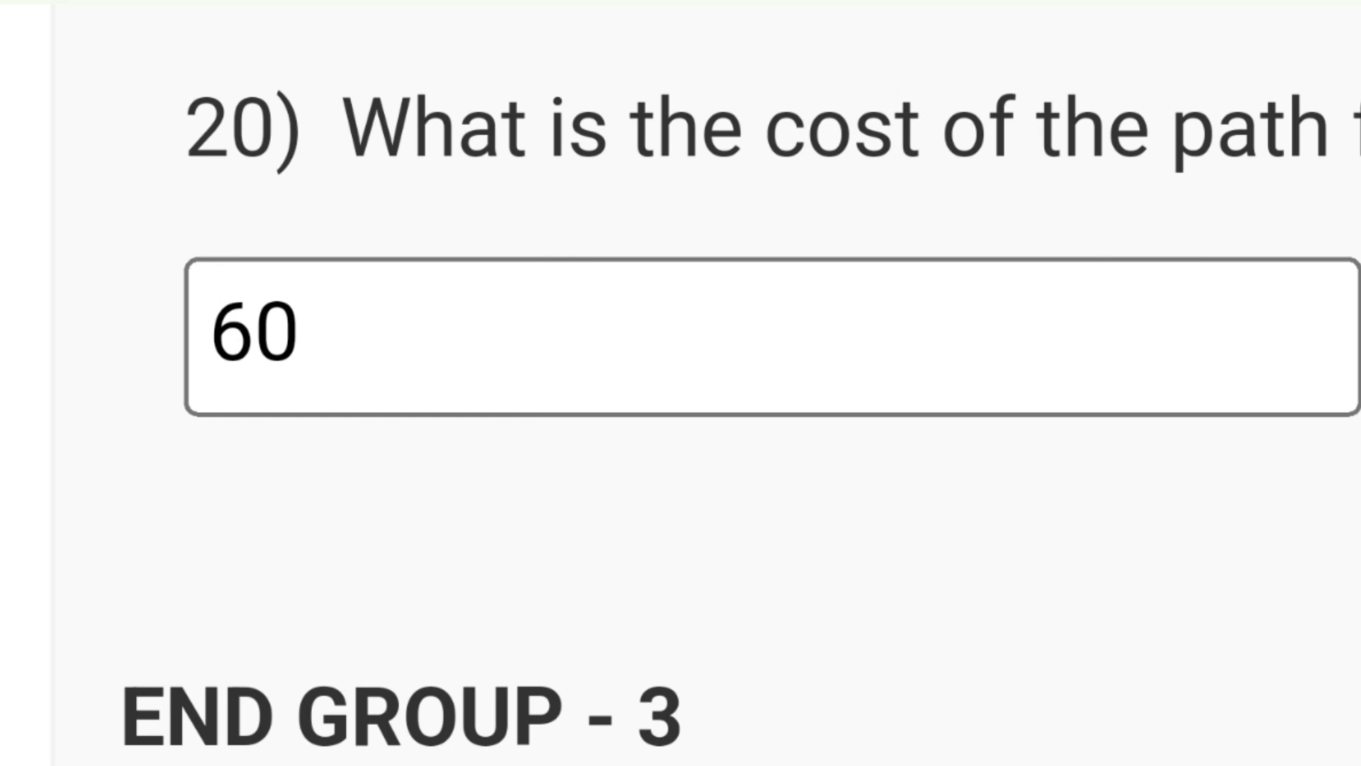
pyautogui.scroll(-3)
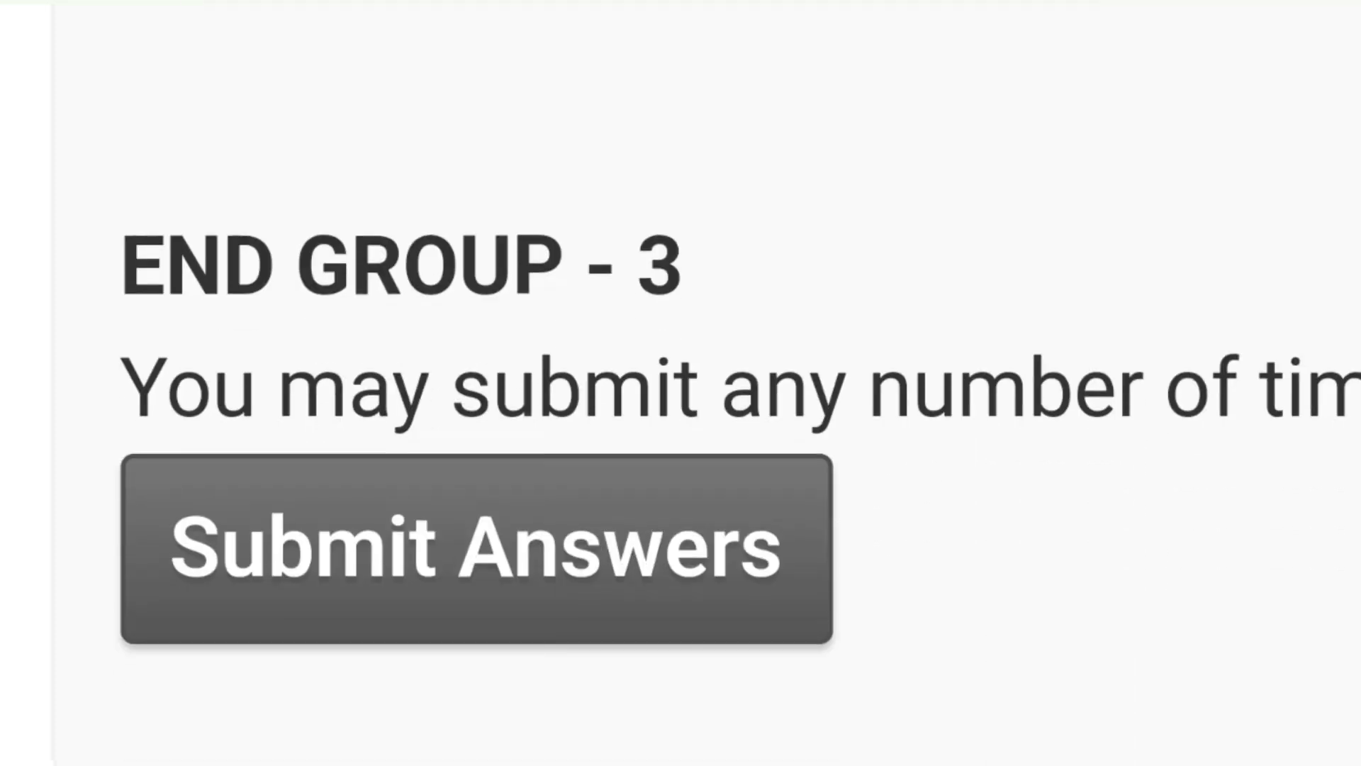